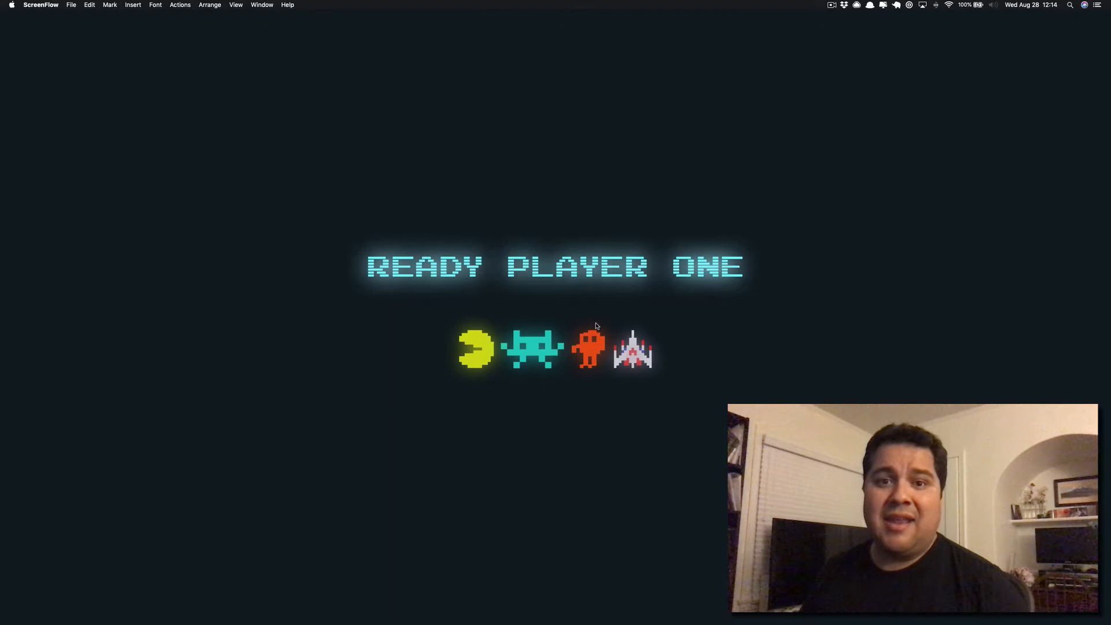
{"action": "mouse_move", "coordinate": [607, 344]}
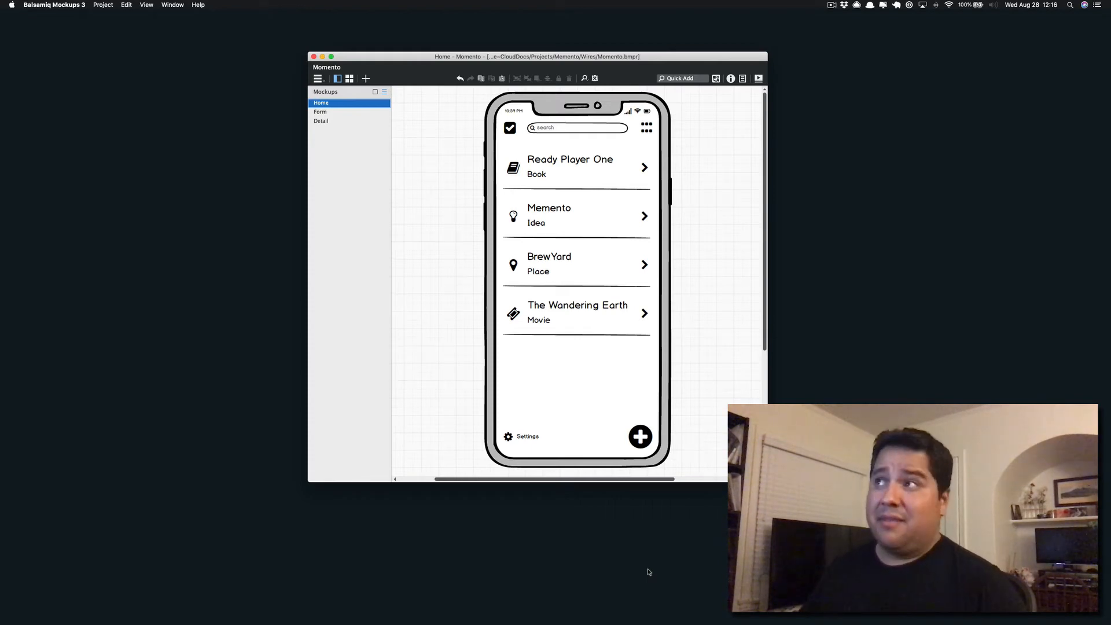
{"action": "mouse_move", "coordinate": [446, 214]}
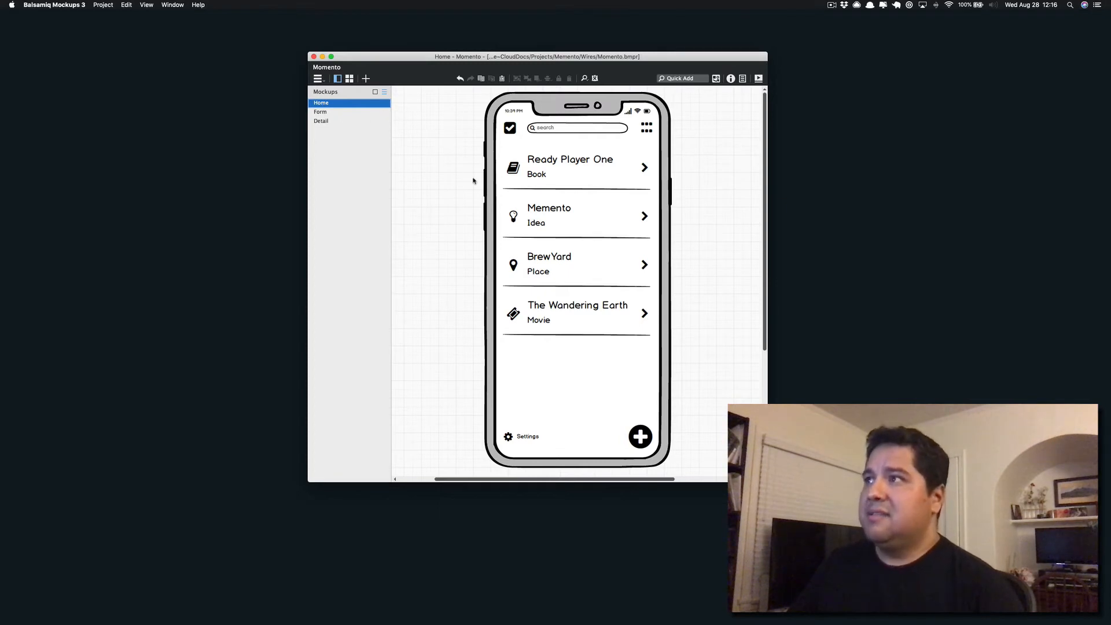
{"action": "mouse_move", "coordinate": [560, 211]}
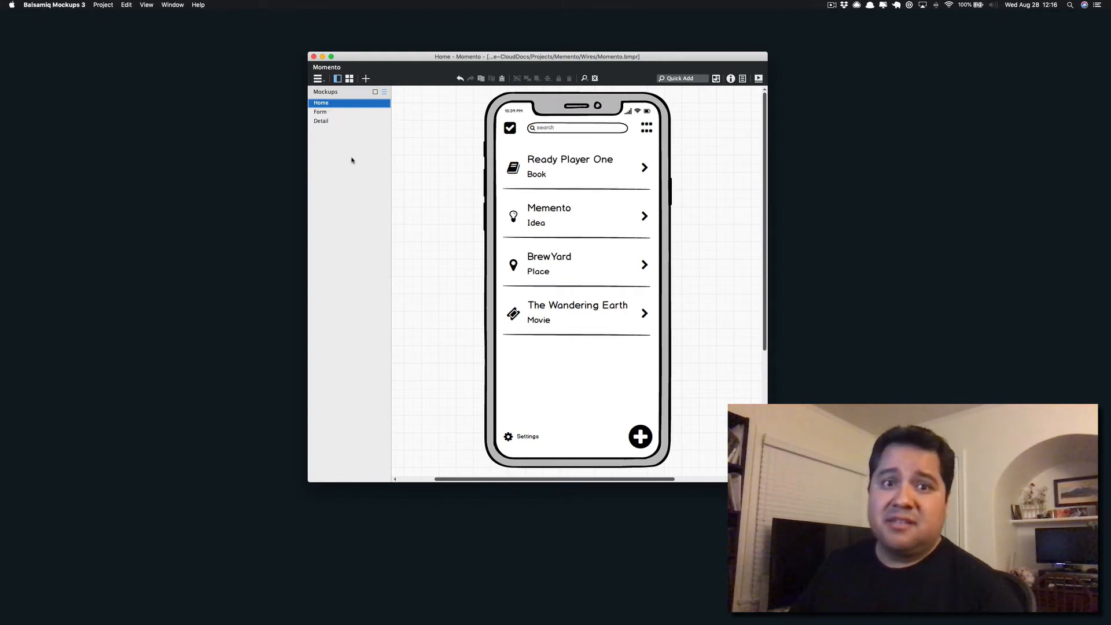
- Open the Form mockup, glance at the Home list, then return to Form
{"action": "left_click", "coordinate": [321, 112]}
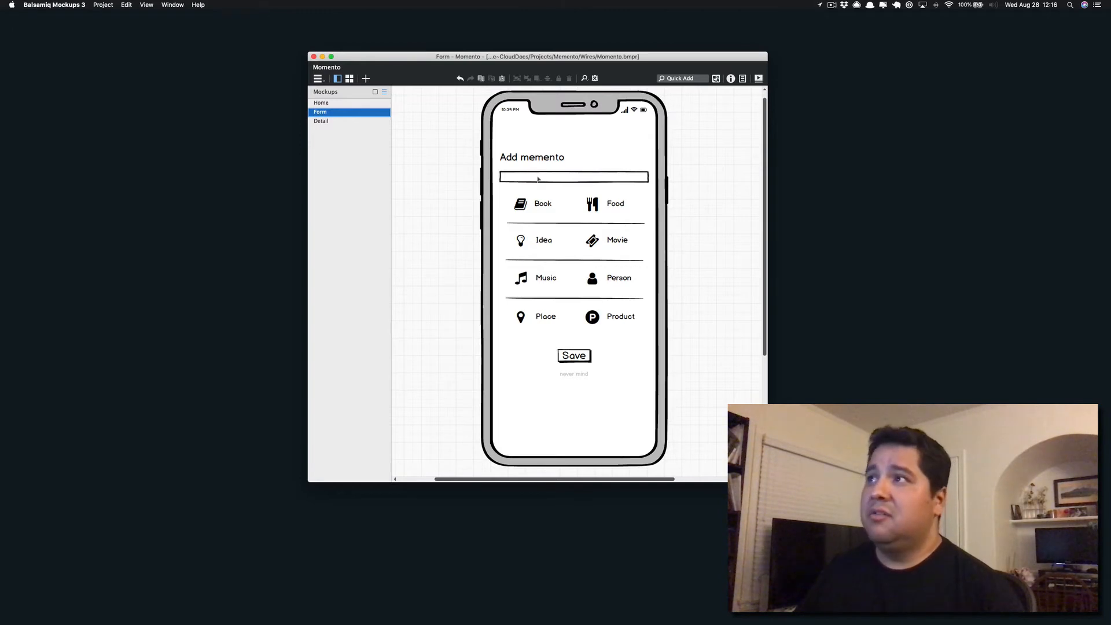
{"action": "left_click", "coordinate": [321, 103]}
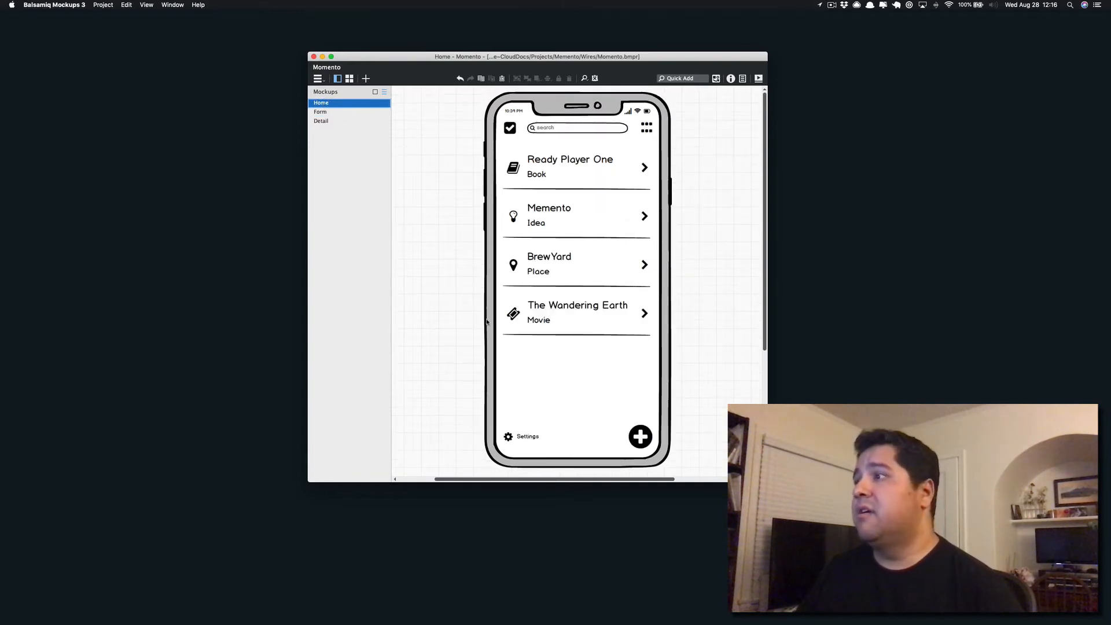
{"action": "left_click", "coordinate": [320, 112]}
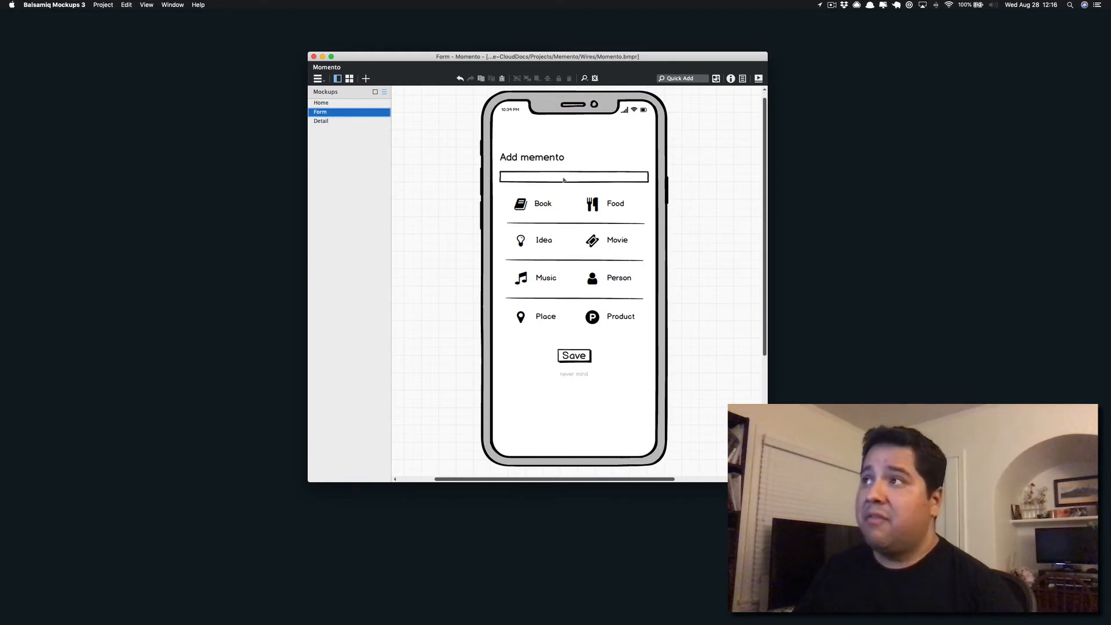
{"action": "mouse_move", "coordinate": [597, 303]}
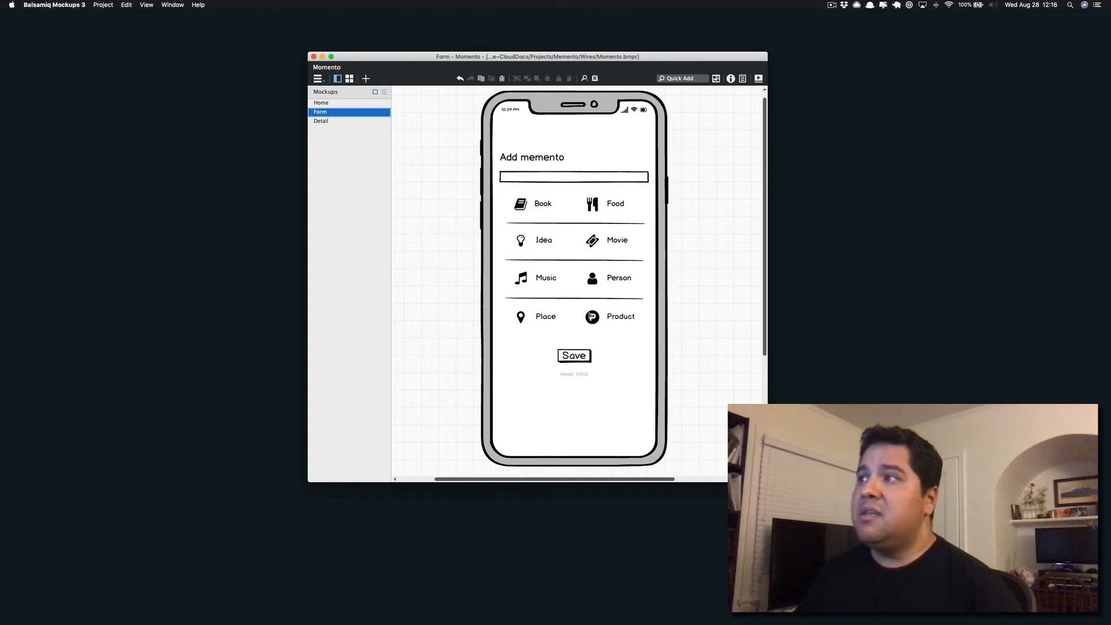
{"action": "mouse_move", "coordinate": [607, 351]}
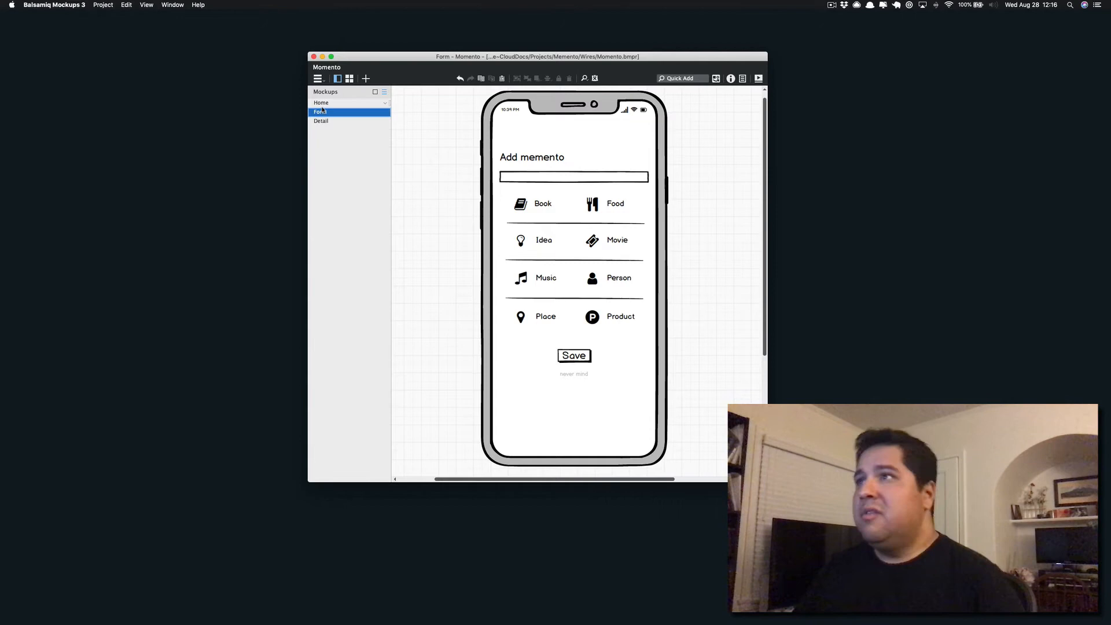
- View the Ready Player One Detail mockup, then go back to the Home list mockup
{"action": "left_click", "coordinate": [322, 120]}
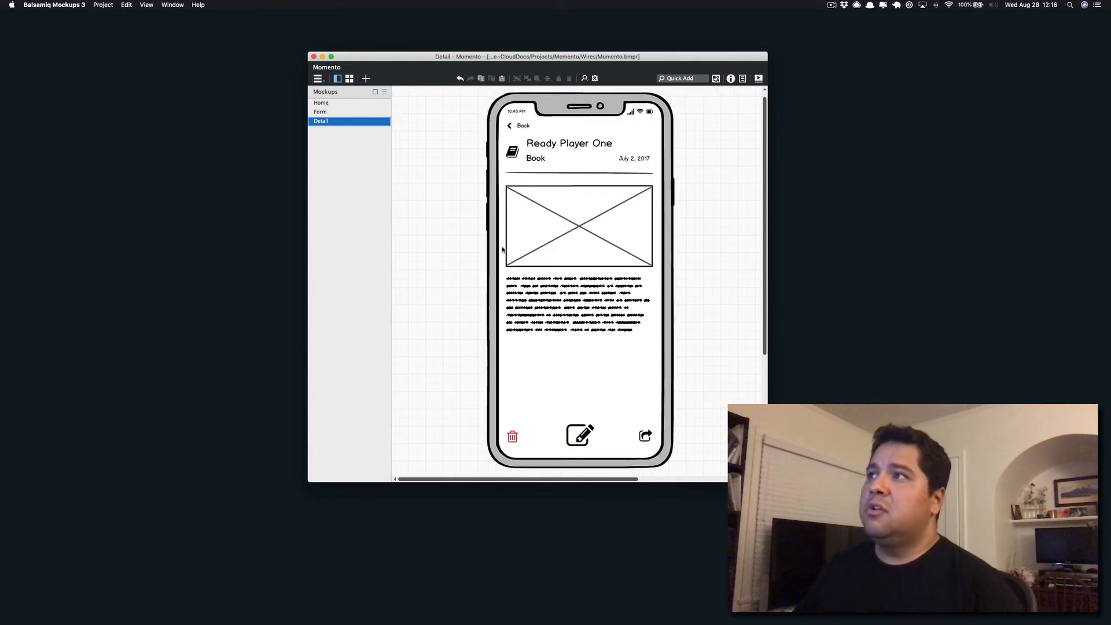
{"action": "mouse_move", "coordinate": [556, 272]}
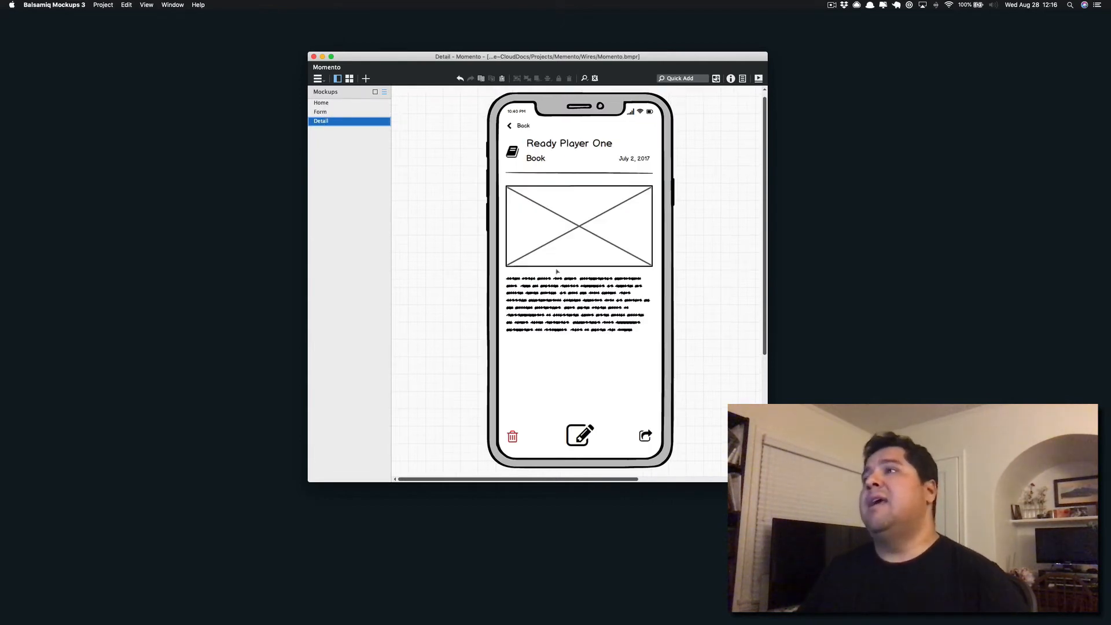
{"action": "mouse_move", "coordinate": [551, 268]}
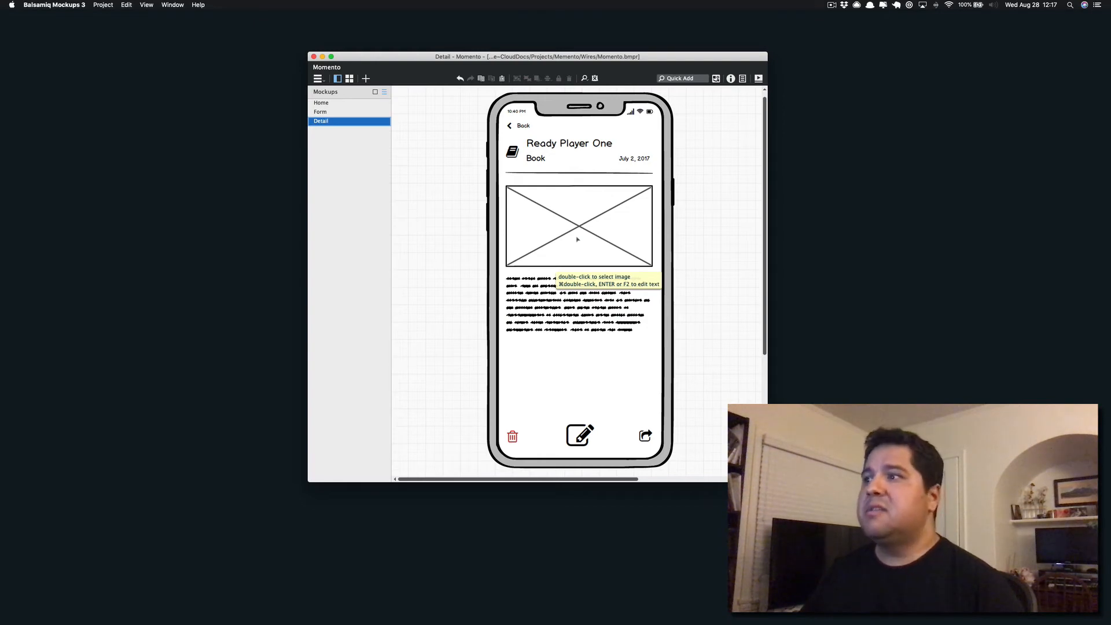
{"action": "mouse_move", "coordinate": [334, 111]}
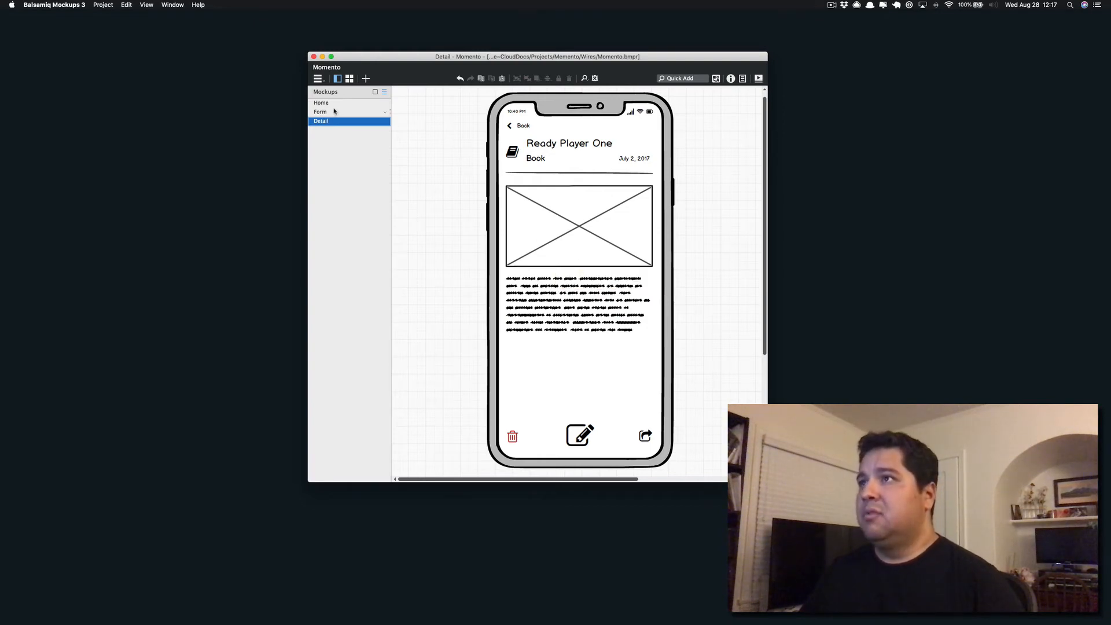
{"action": "left_click", "coordinate": [321, 102]}
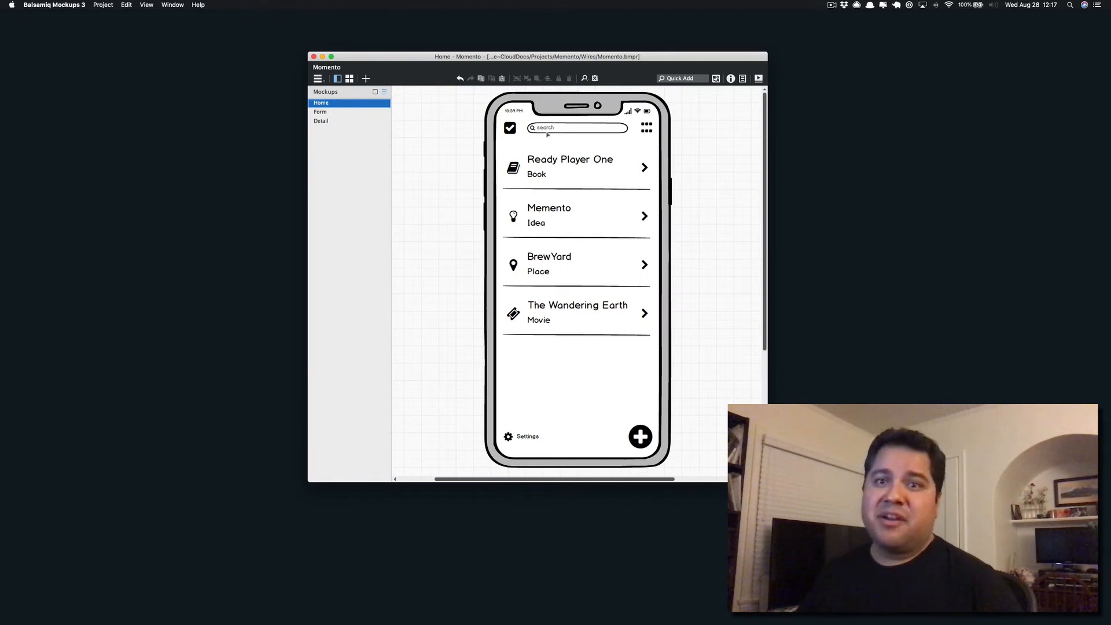
{"action": "mouse_move", "coordinate": [572, 250]}
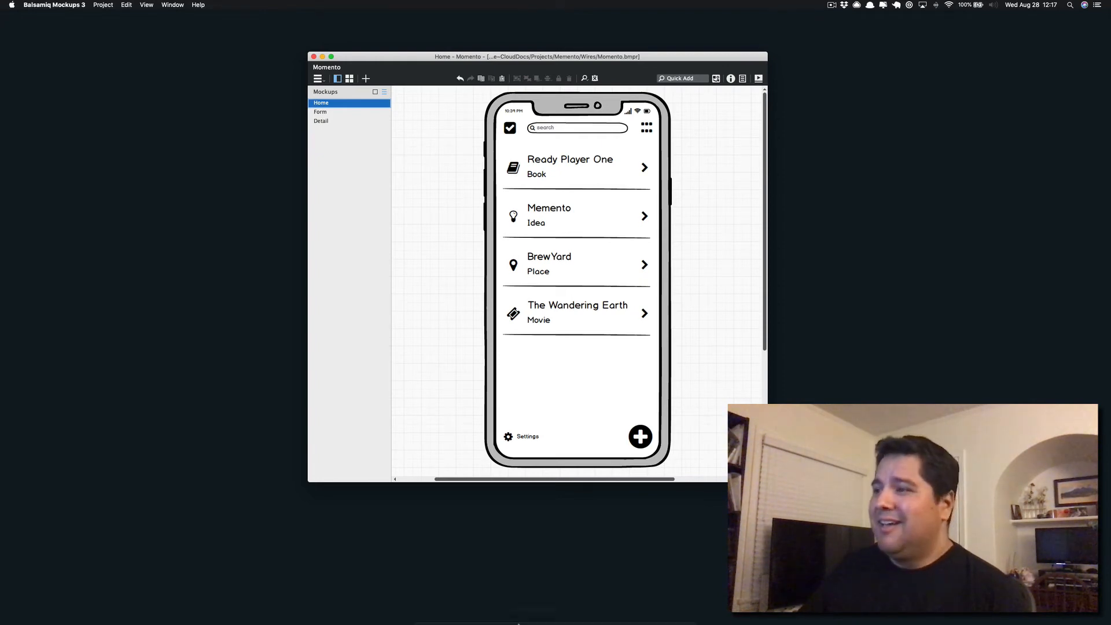
{"action": "mouse_move", "coordinate": [555, 620]}
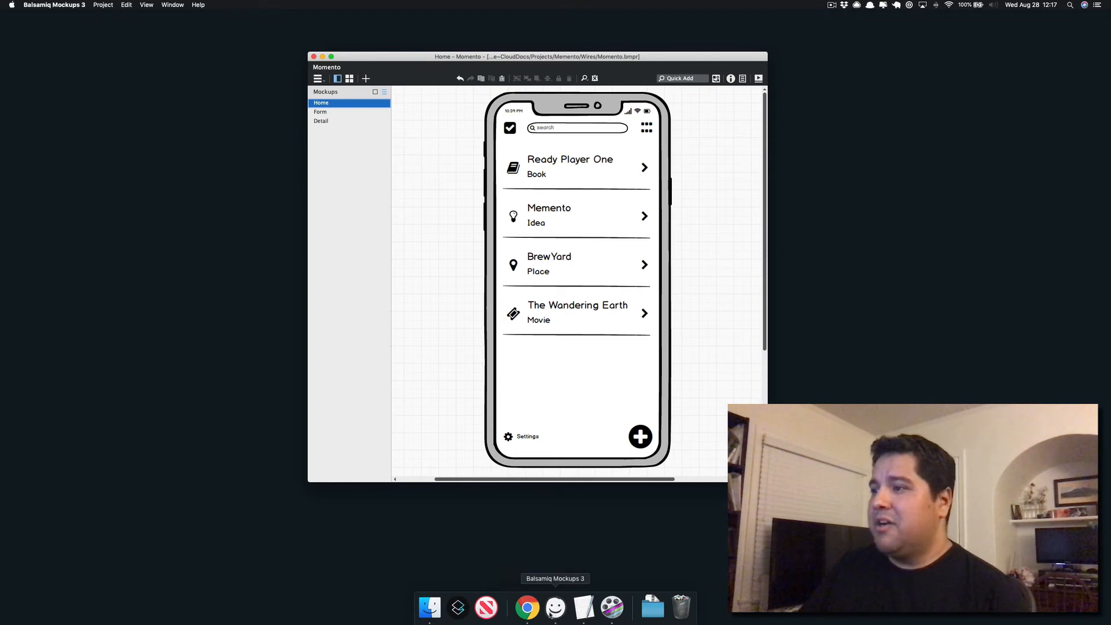
- Switch to Chrome showing the Memento MVP project board with four To do cards
{"action": "left_click", "coordinate": [528, 608]}
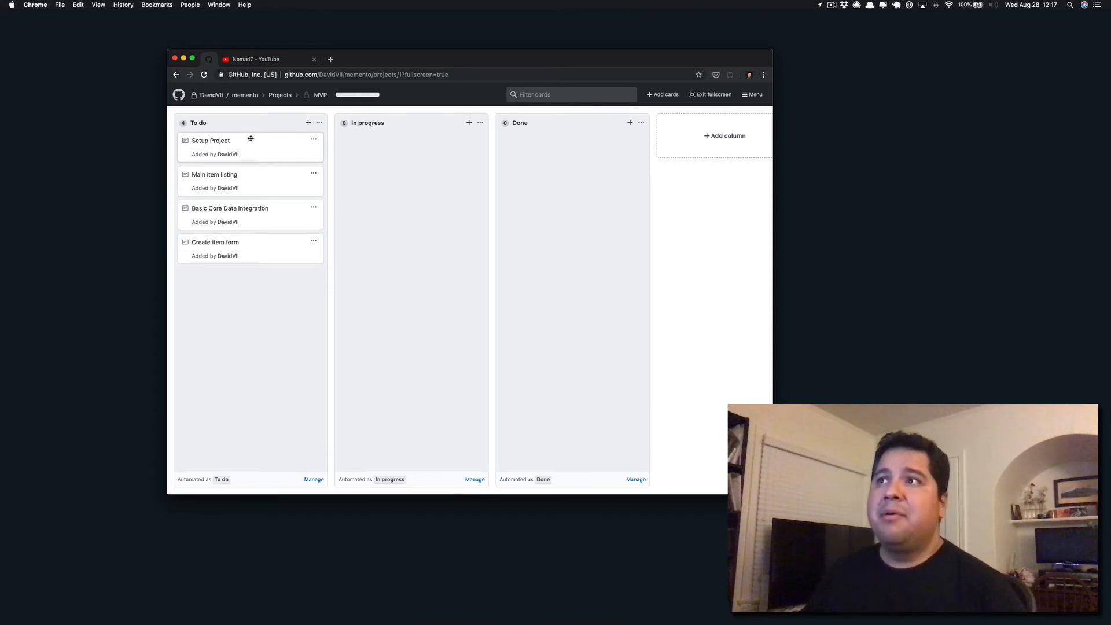
{"action": "mouse_move", "coordinate": [254, 155]}
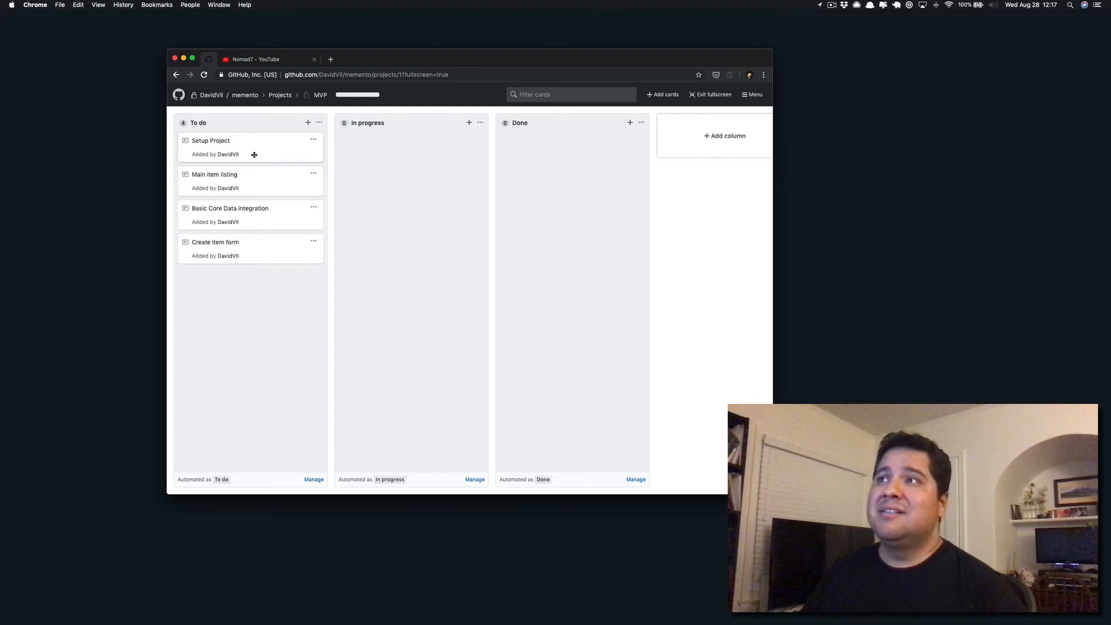
{"action": "mouse_move", "coordinate": [220, 155]}
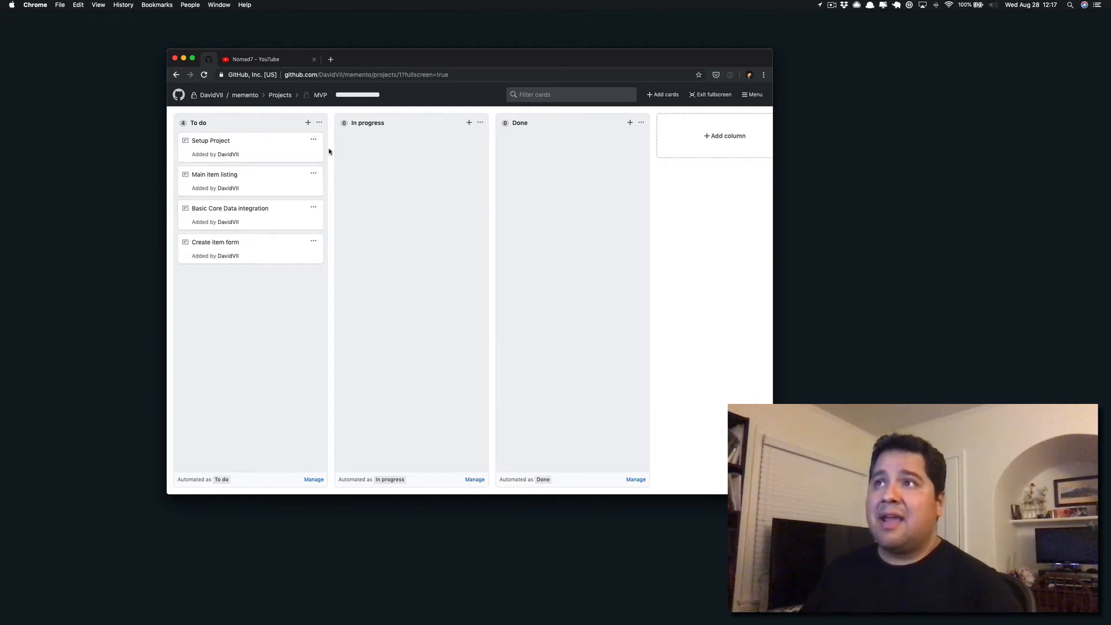
{"action": "mouse_move", "coordinate": [287, 151]}
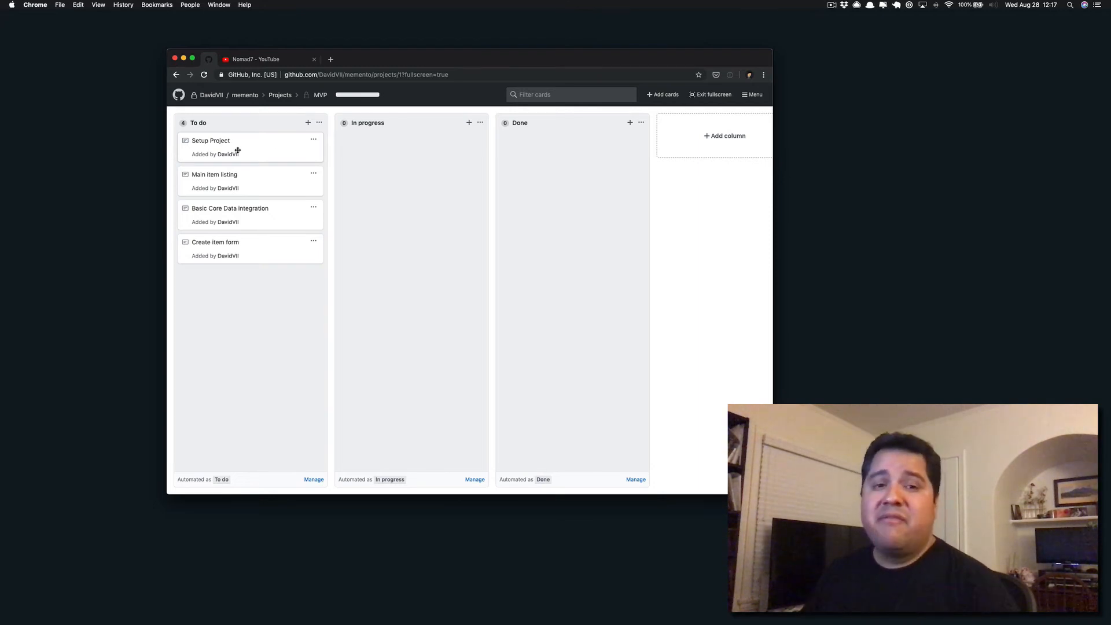
{"action": "mouse_move", "coordinate": [381, 217]}
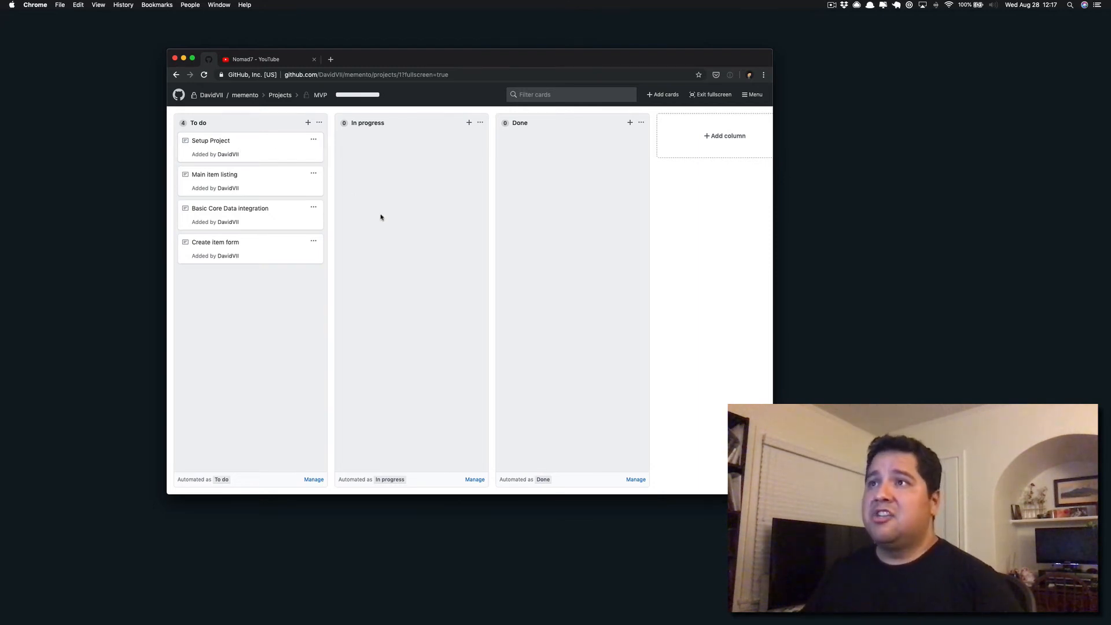